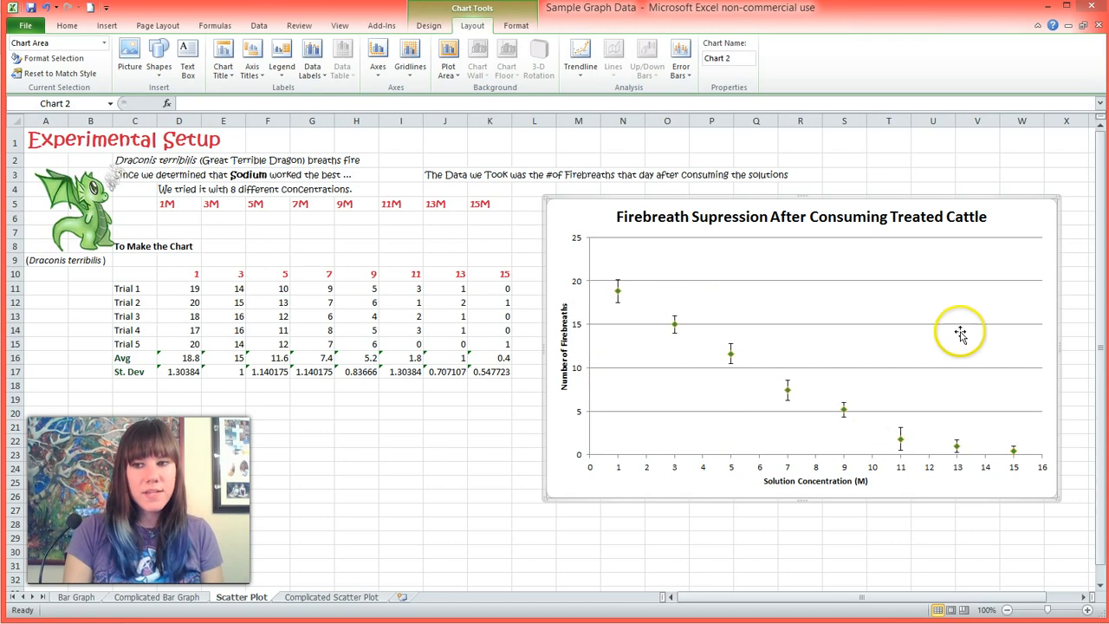
mouse_move(638, 288)
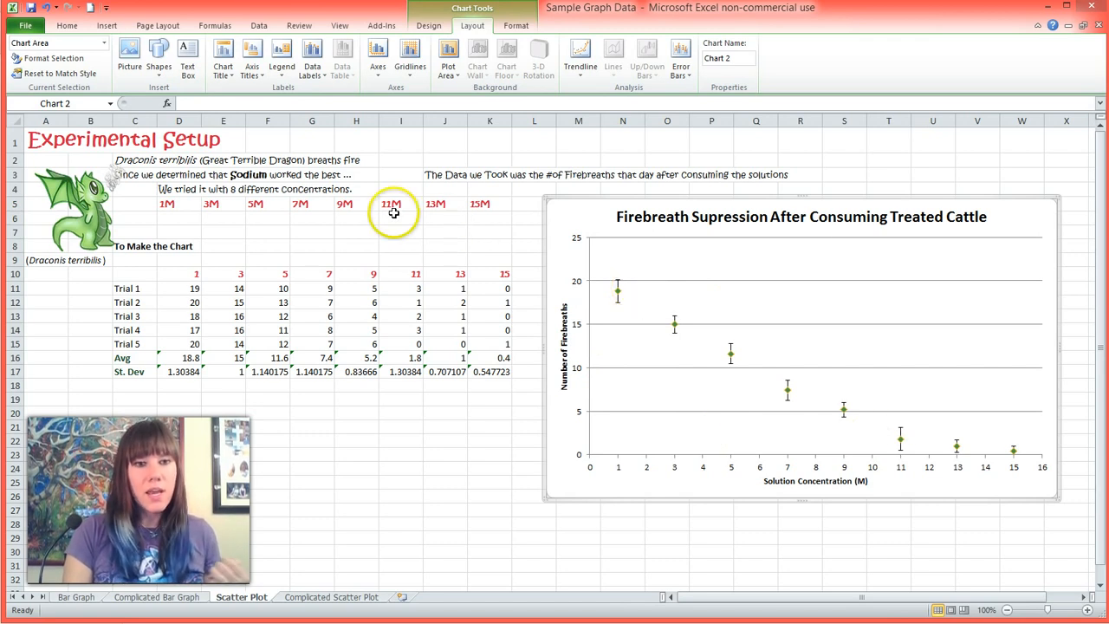
mouse_move(504, 217)
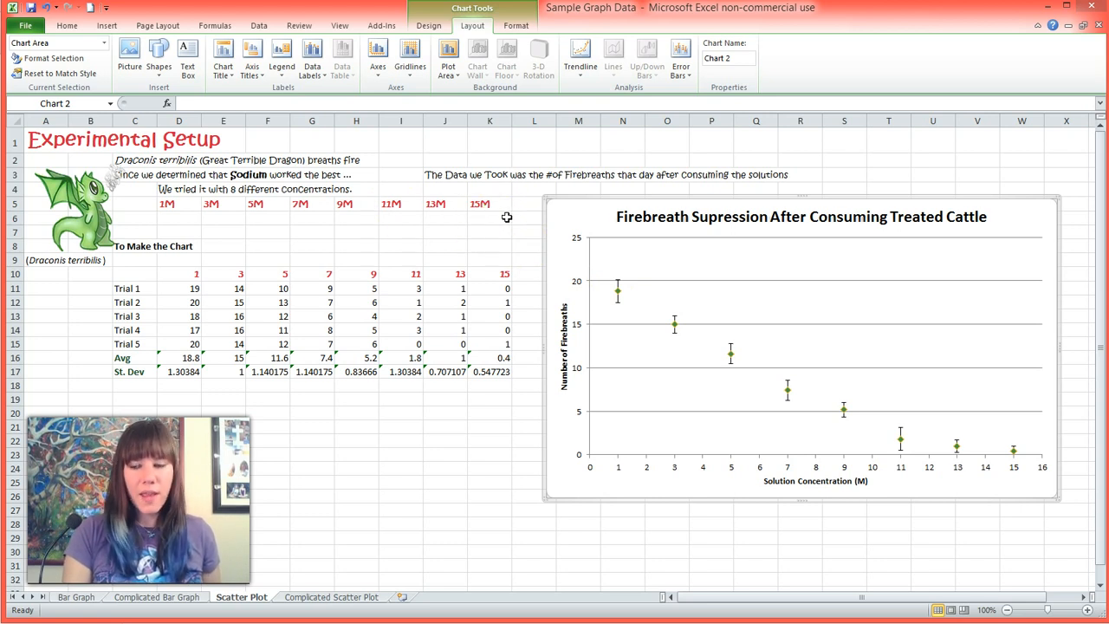
mouse_move(484, 277)
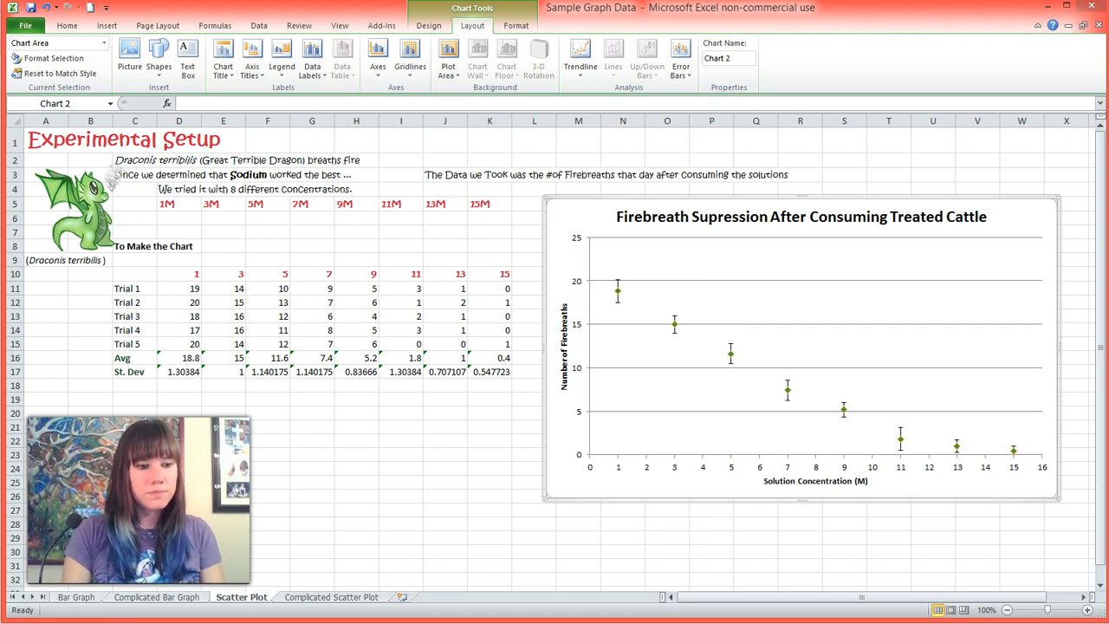
mouse_move(617, 290)
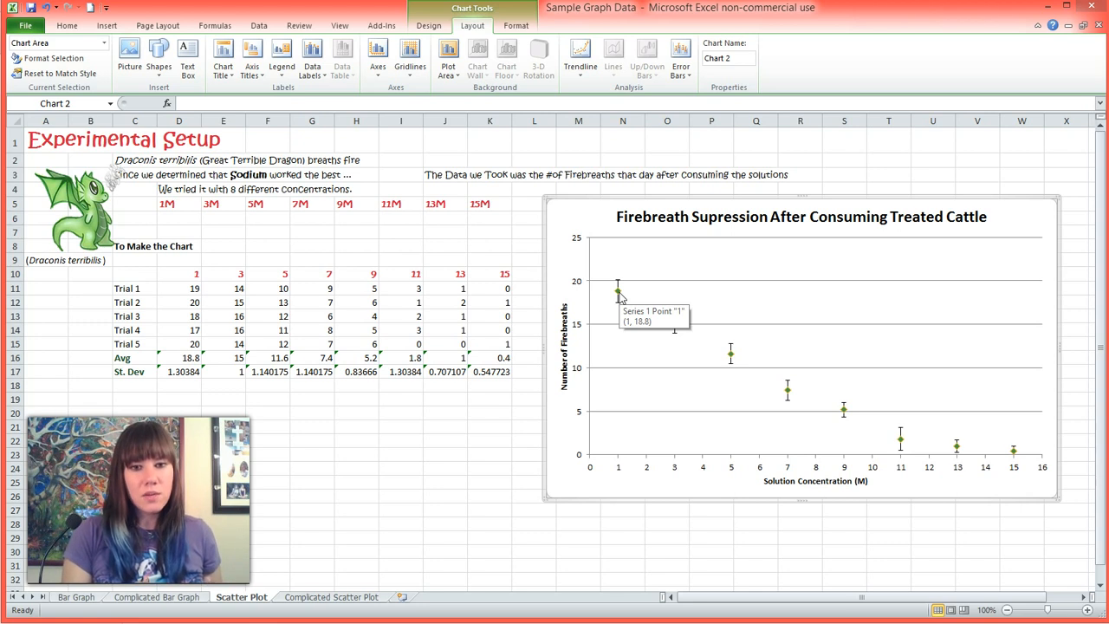
mouse_move(619, 294)
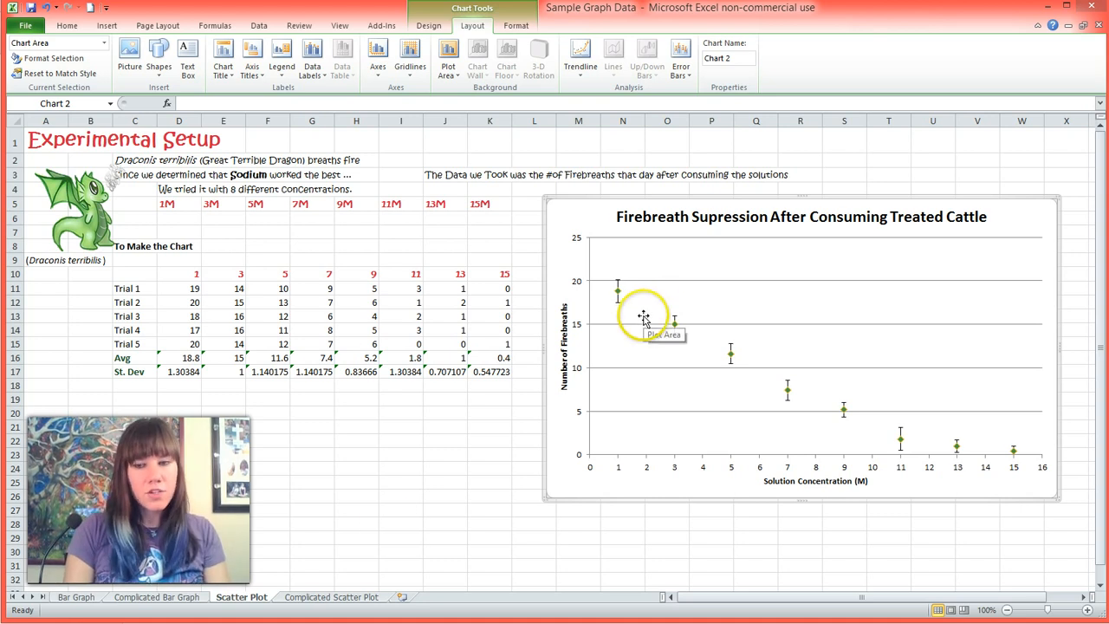
- Select the firebreath averages series and bring up the Layout tab's trendline features
left_click(617, 290)
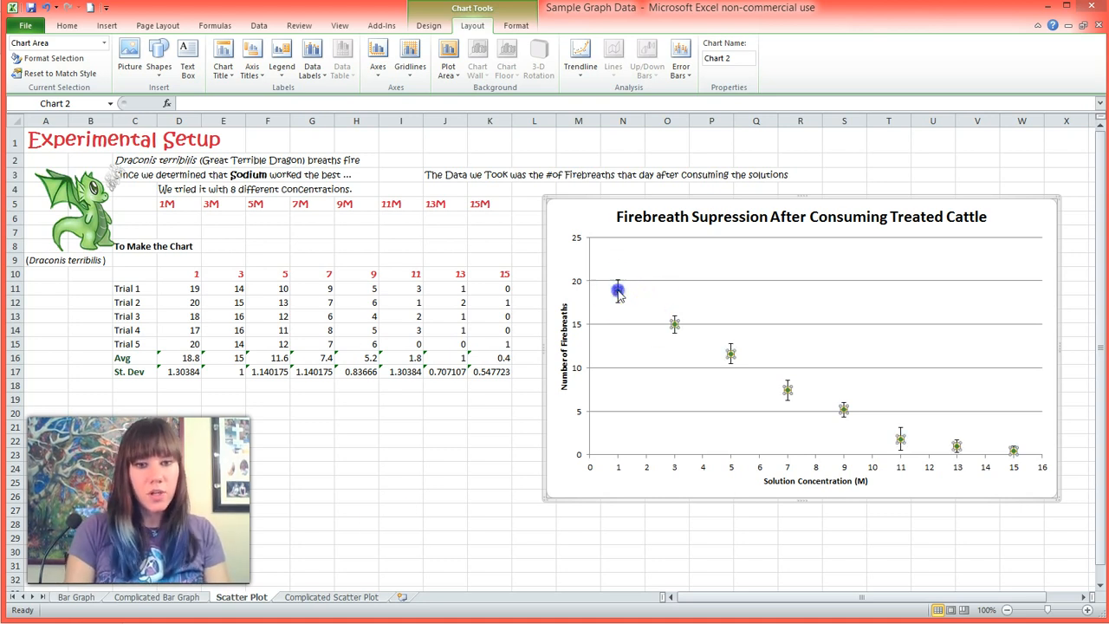
left_click(617, 290)
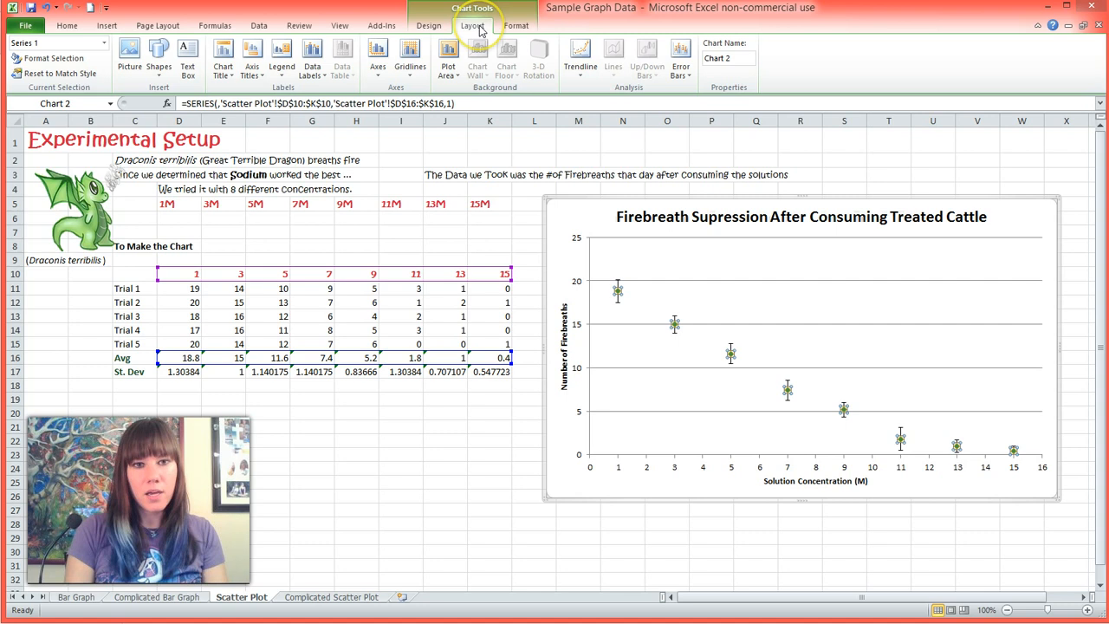
left_click(579, 57)
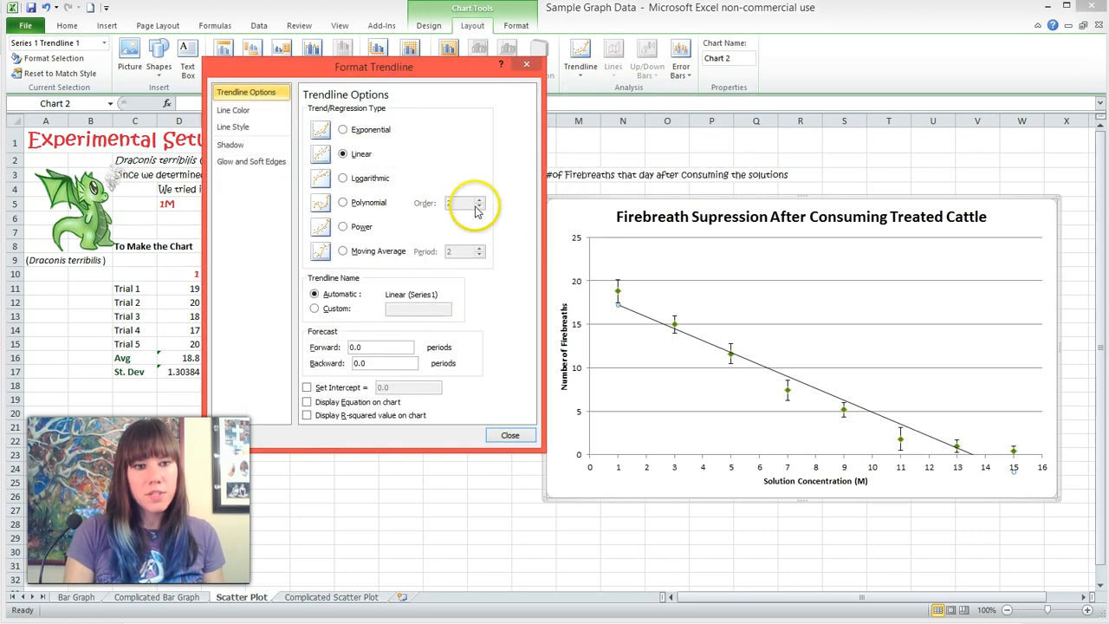
mouse_move(312, 169)
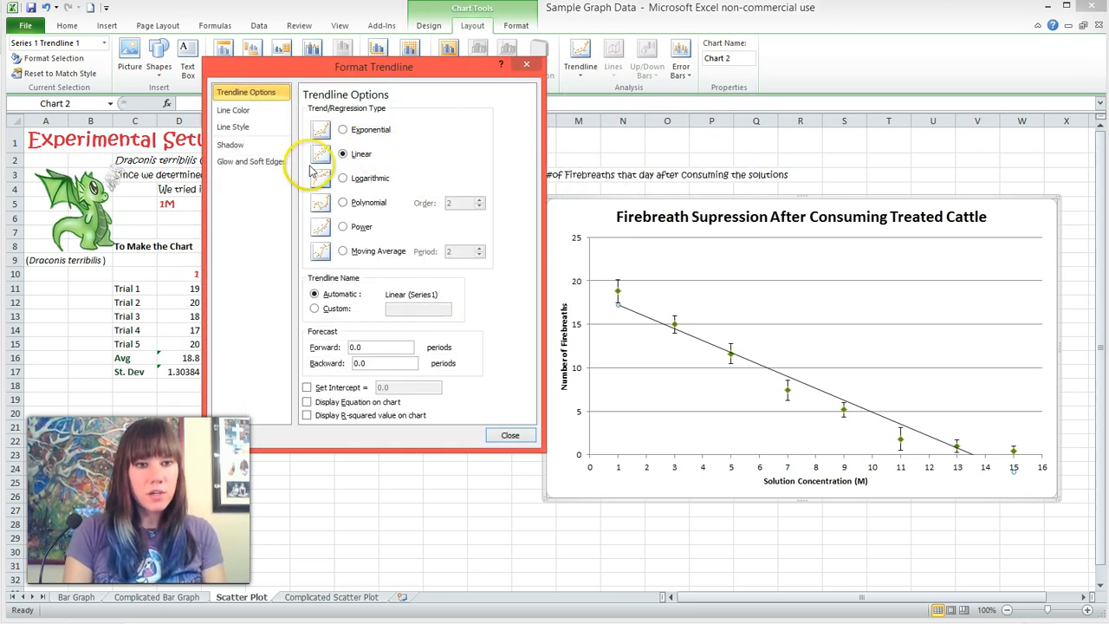
mouse_move(310, 417)
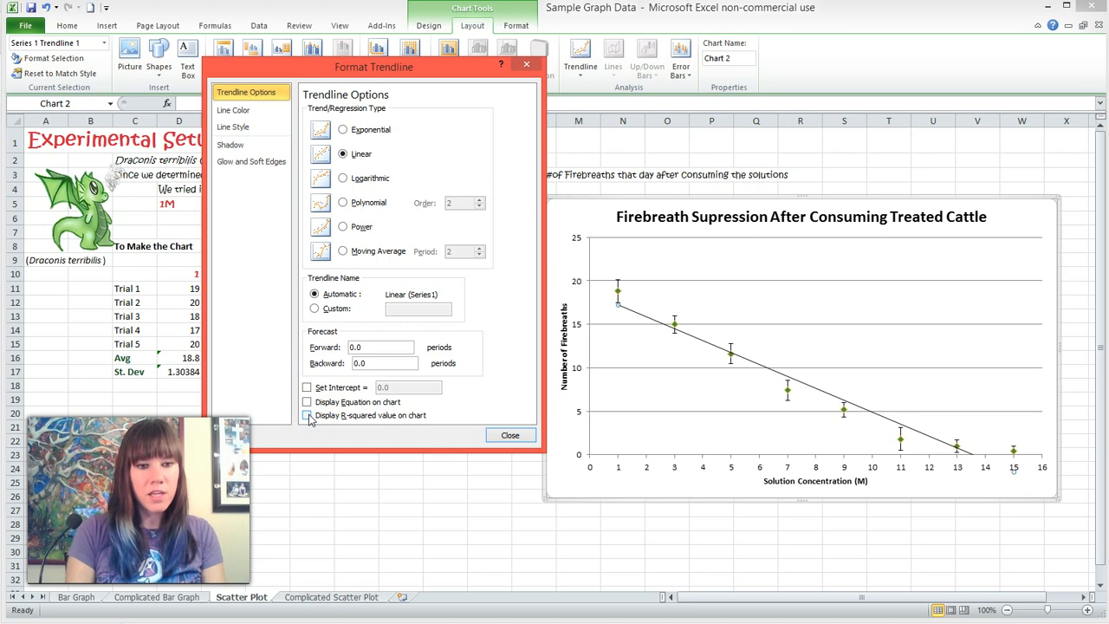
- Display the trendline's R-squared value (0.9546) on the chart and close Format Trendline
left_click(307, 415)
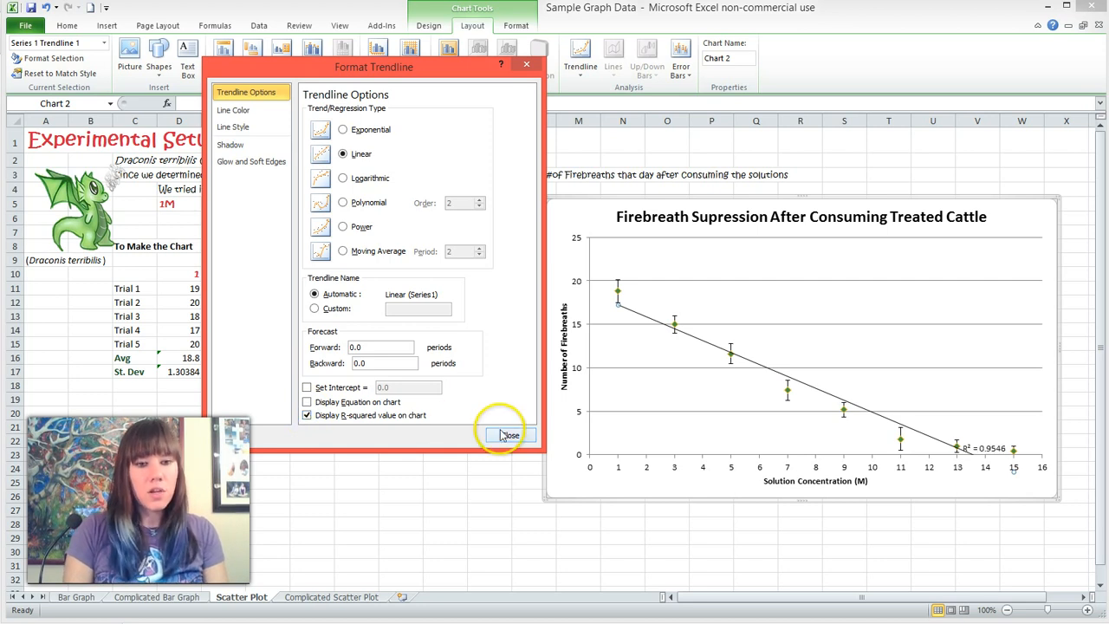
left_click(510, 434)
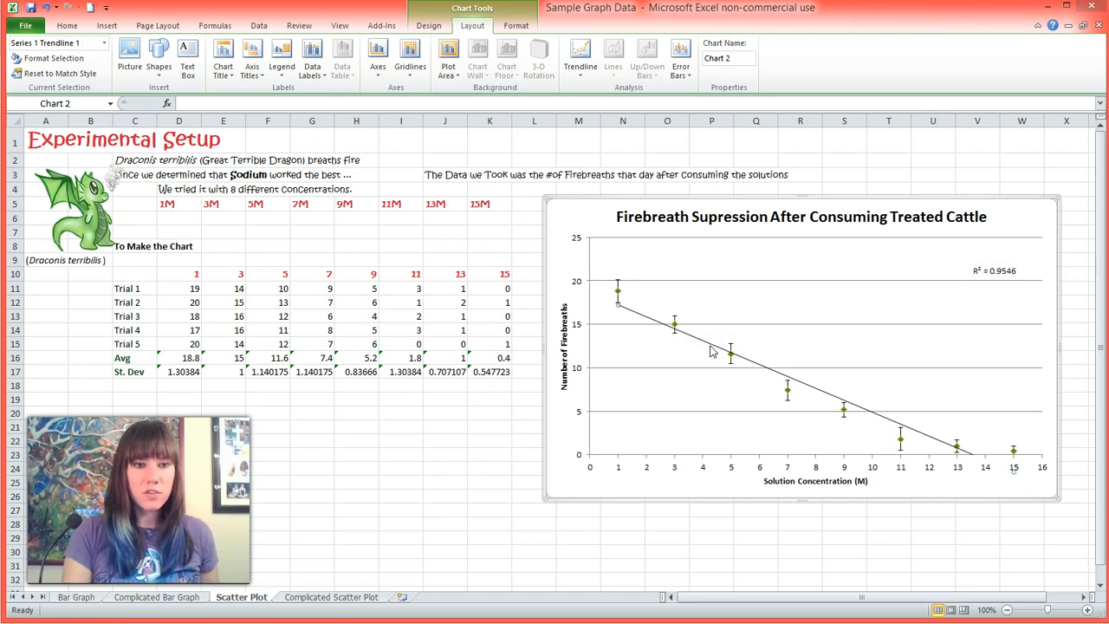
- Select the trendline and reopen its Format Trendline settings from the right-click menu
left_click(771, 371)
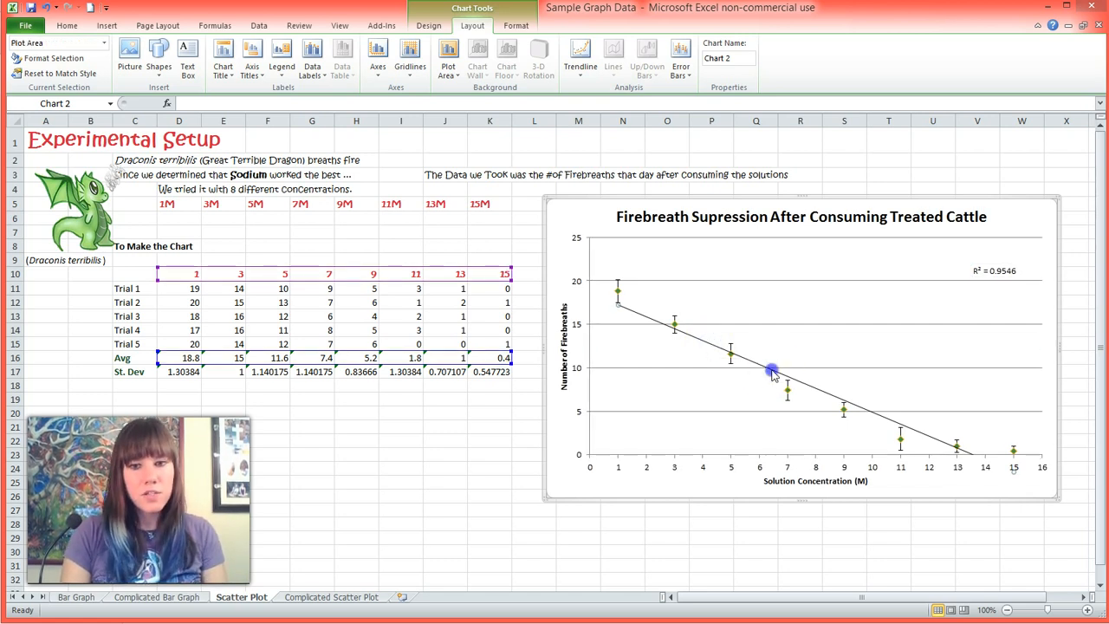
left_click(771, 368)
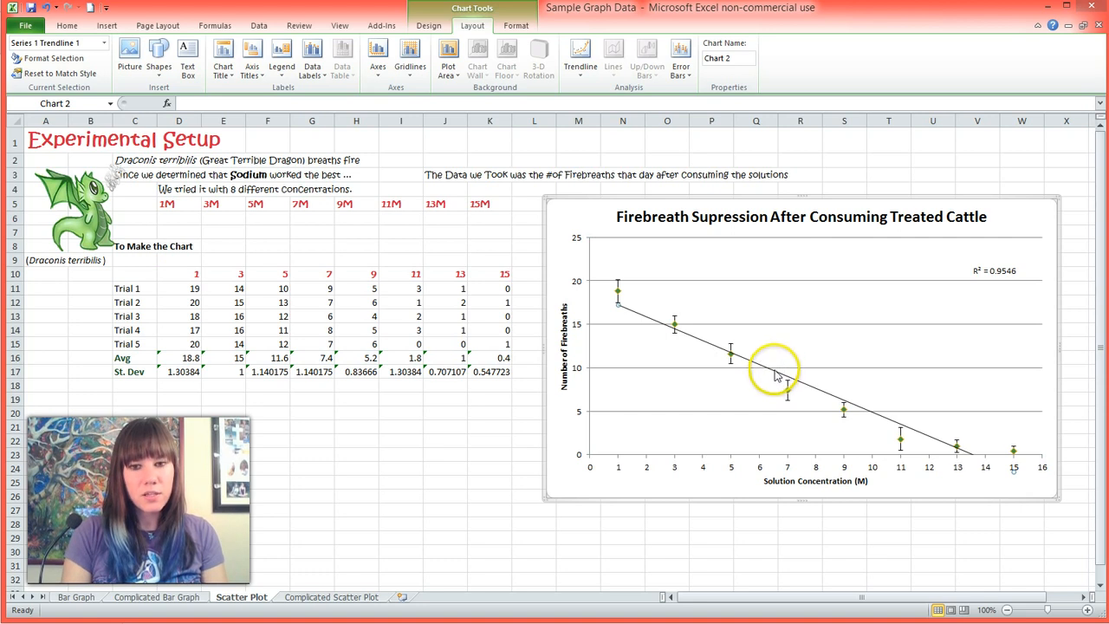
right_click(776, 377)
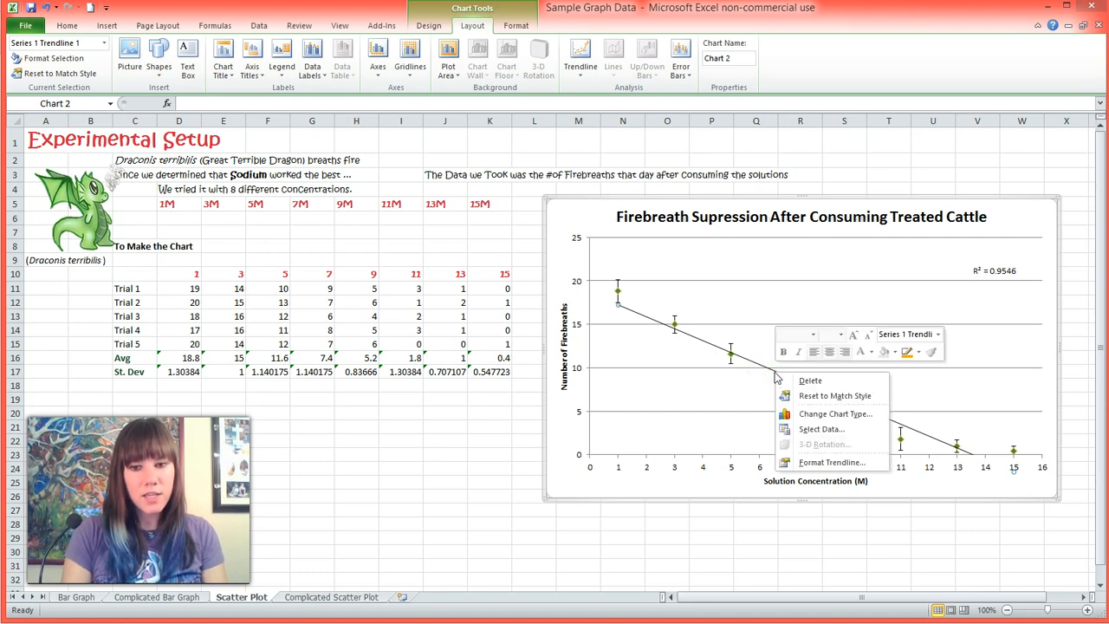
mouse_move(830, 462)
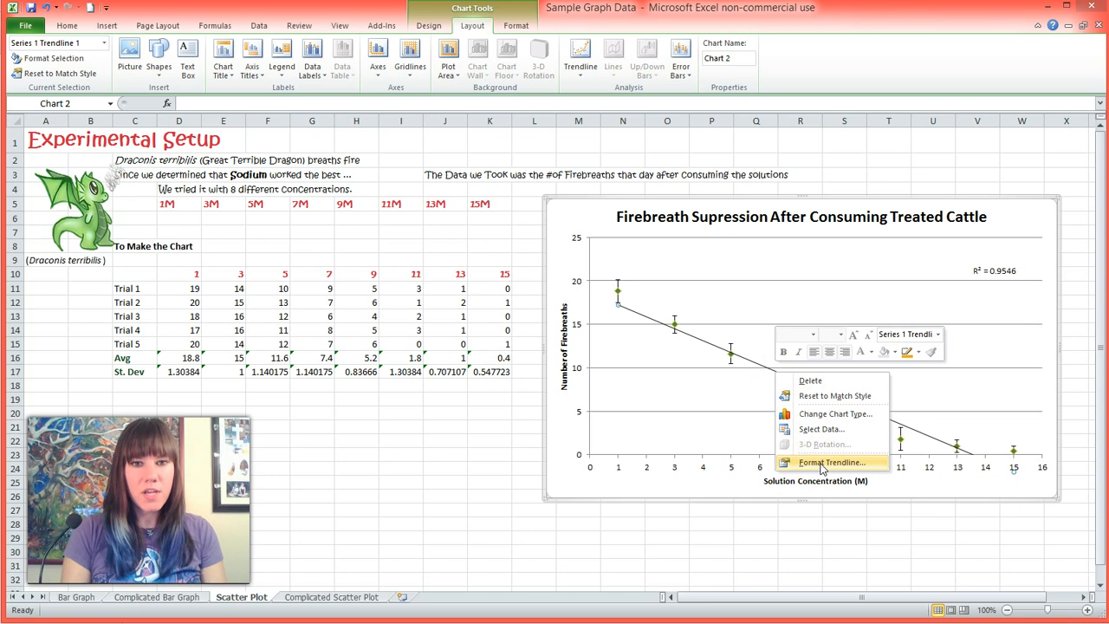
left_click(831, 462)
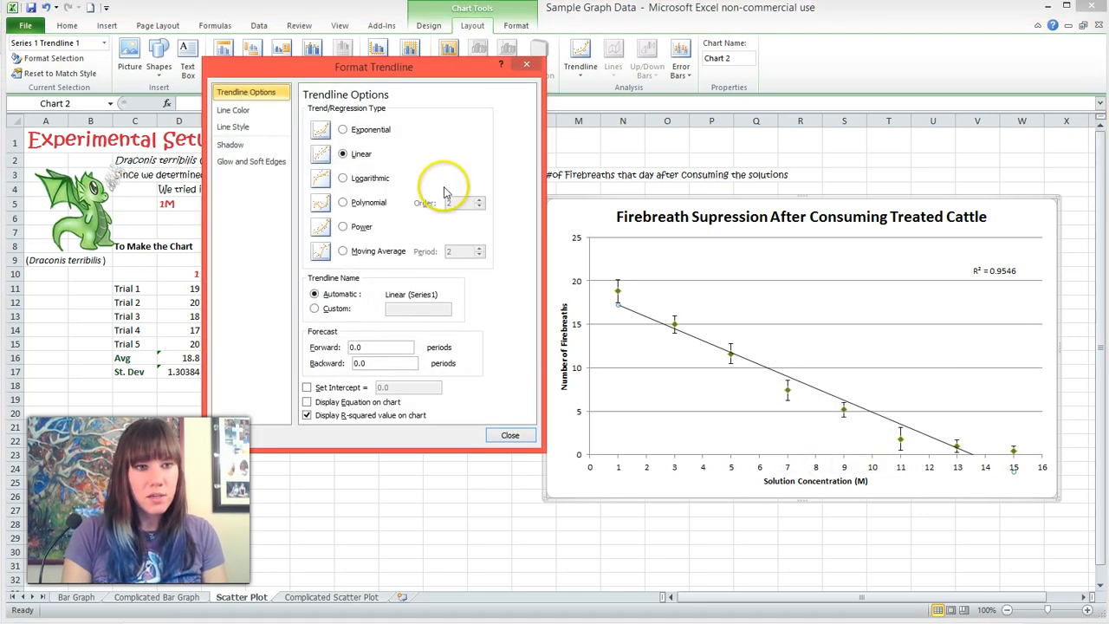
- Set the trendline to a solid line in Green, Accent 4, Darker 25%
left_click(234, 110)
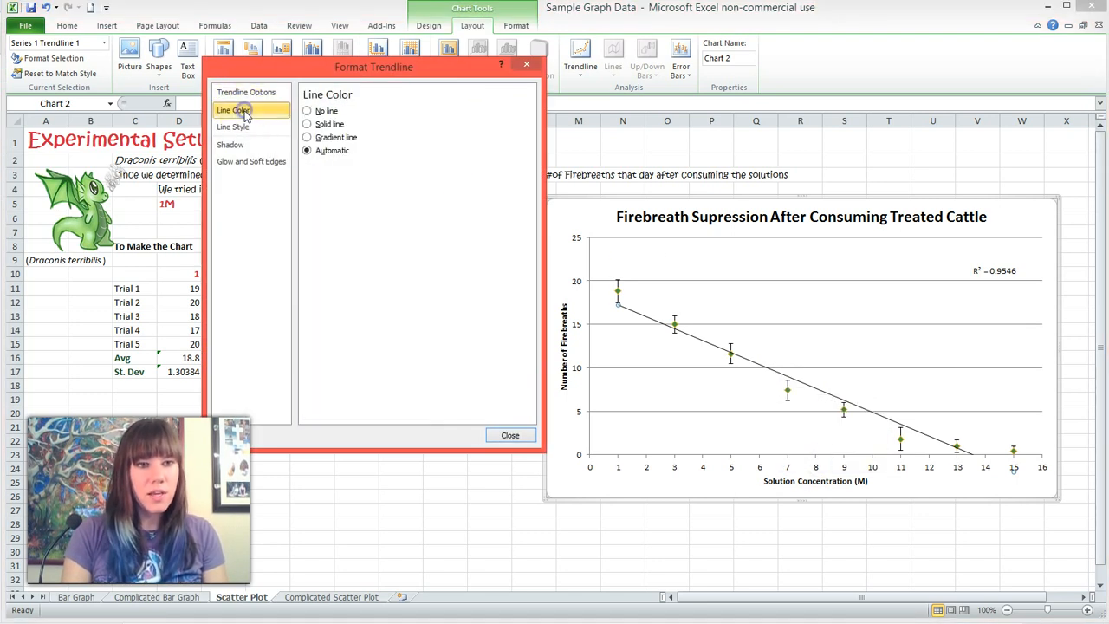
left_click(307, 124)
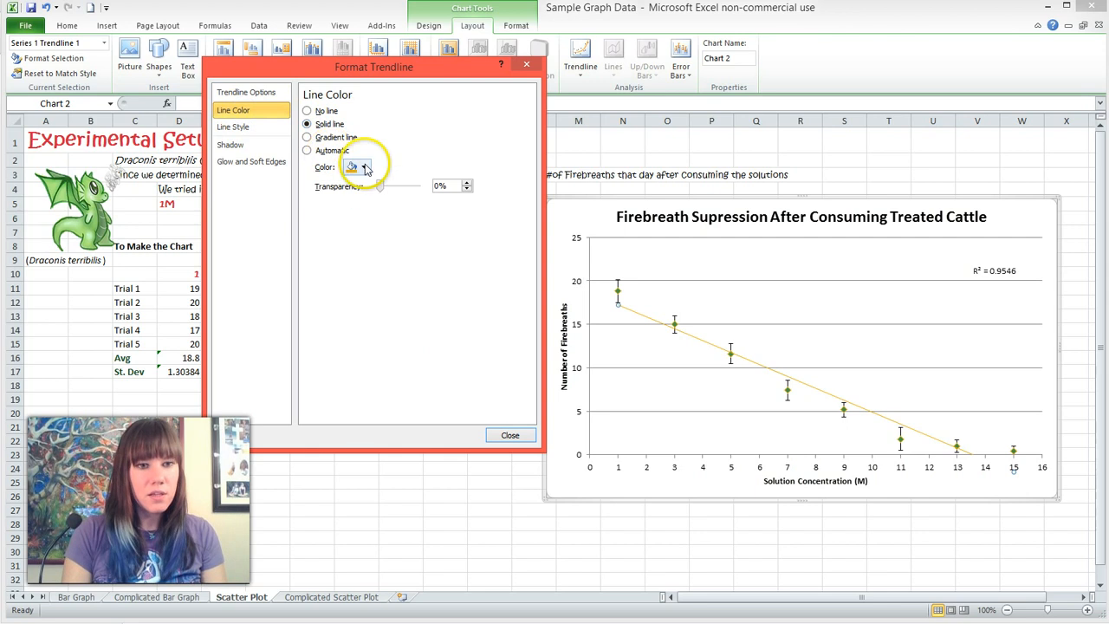
left_click(356, 166)
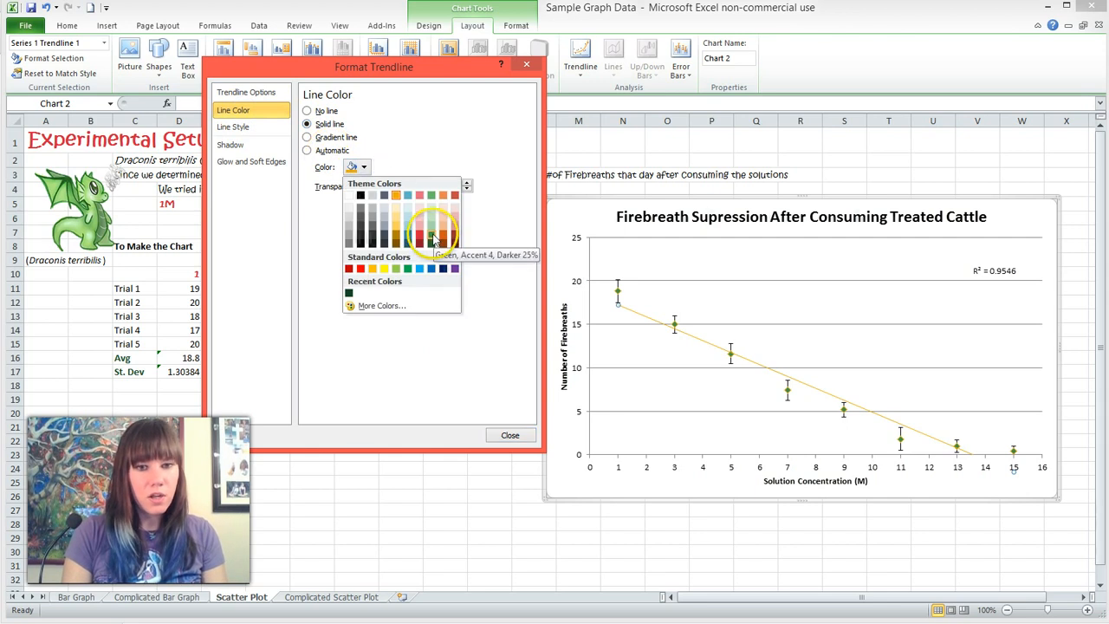
left_click(432, 239)
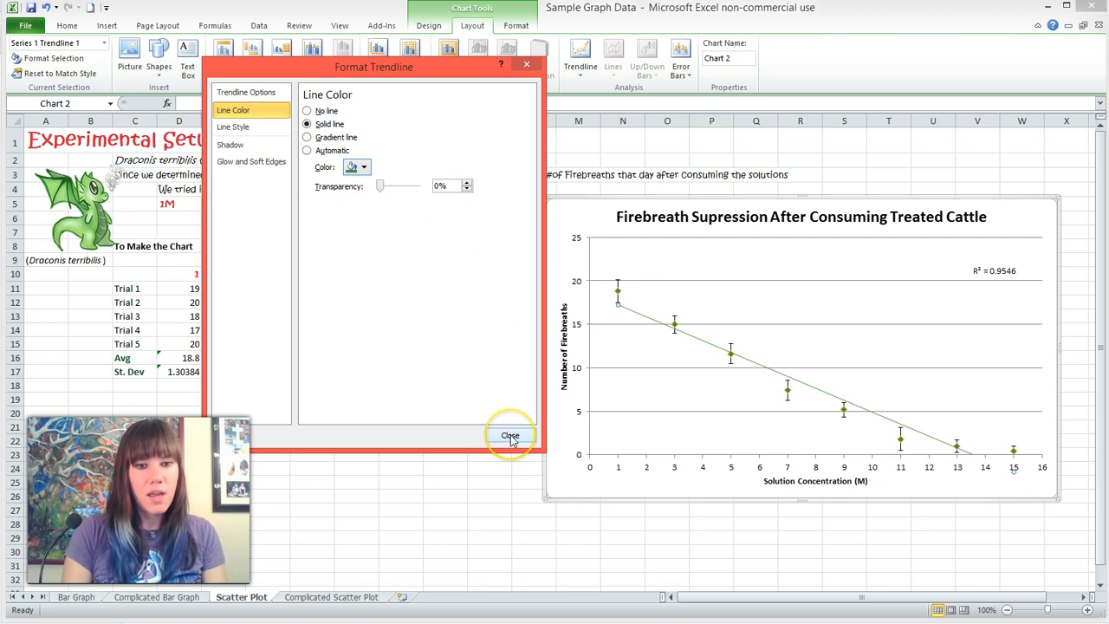
left_click(510, 435)
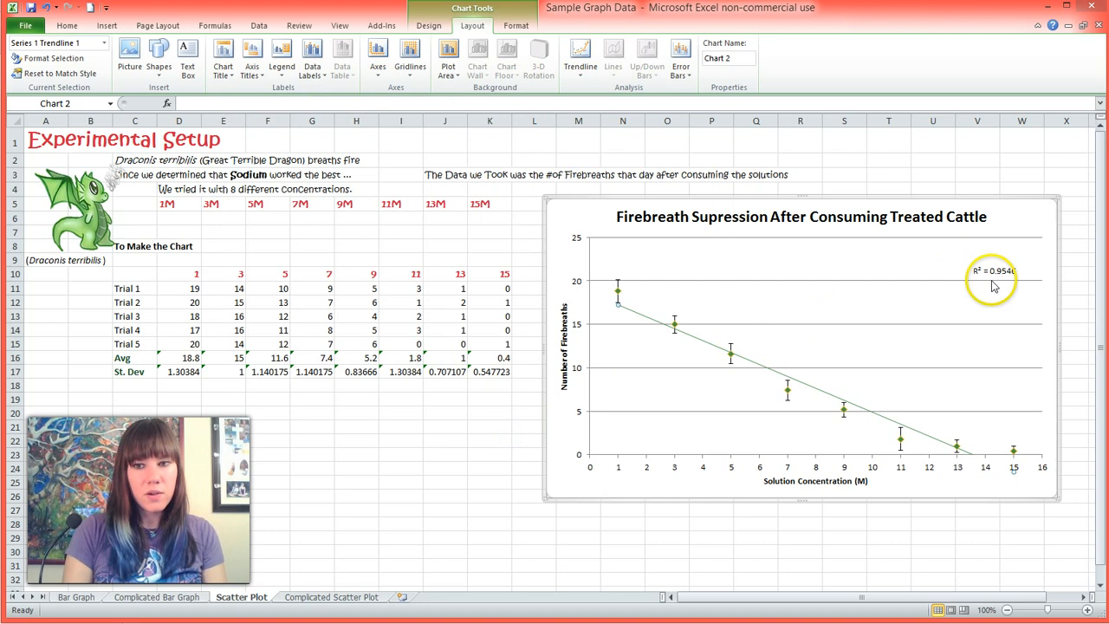
mouse_move(1010, 299)
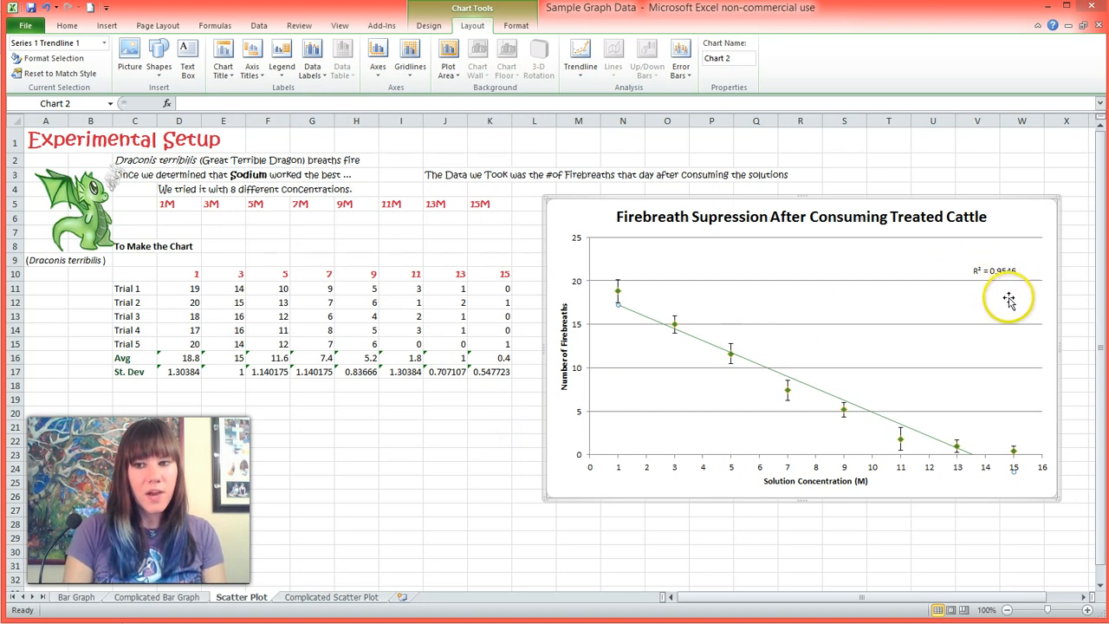
mouse_move(730, 372)
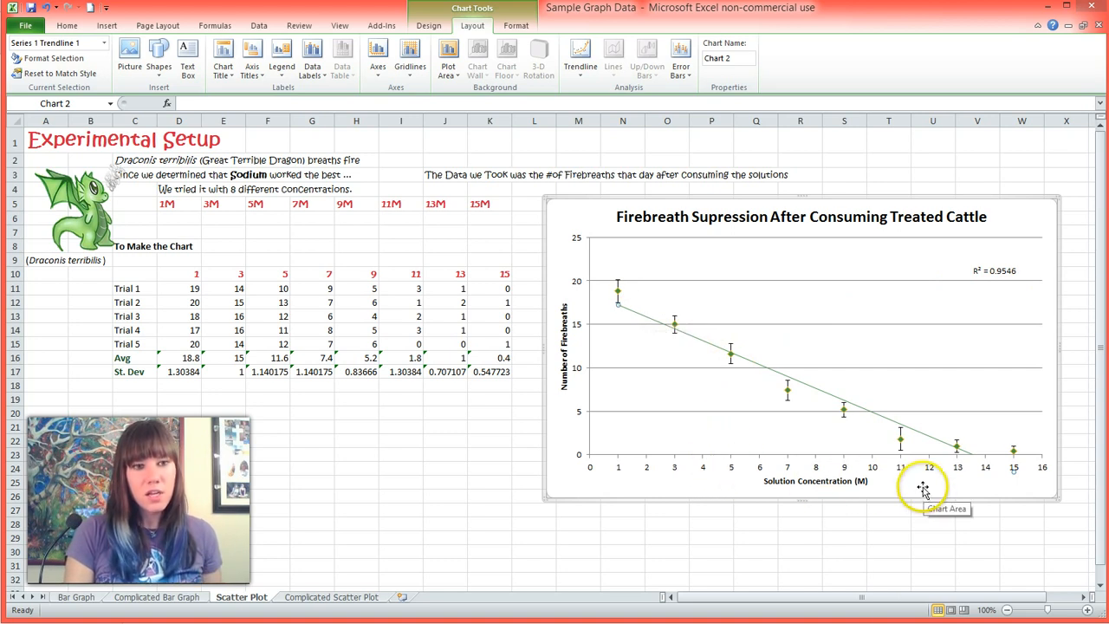
mouse_move(781, 433)
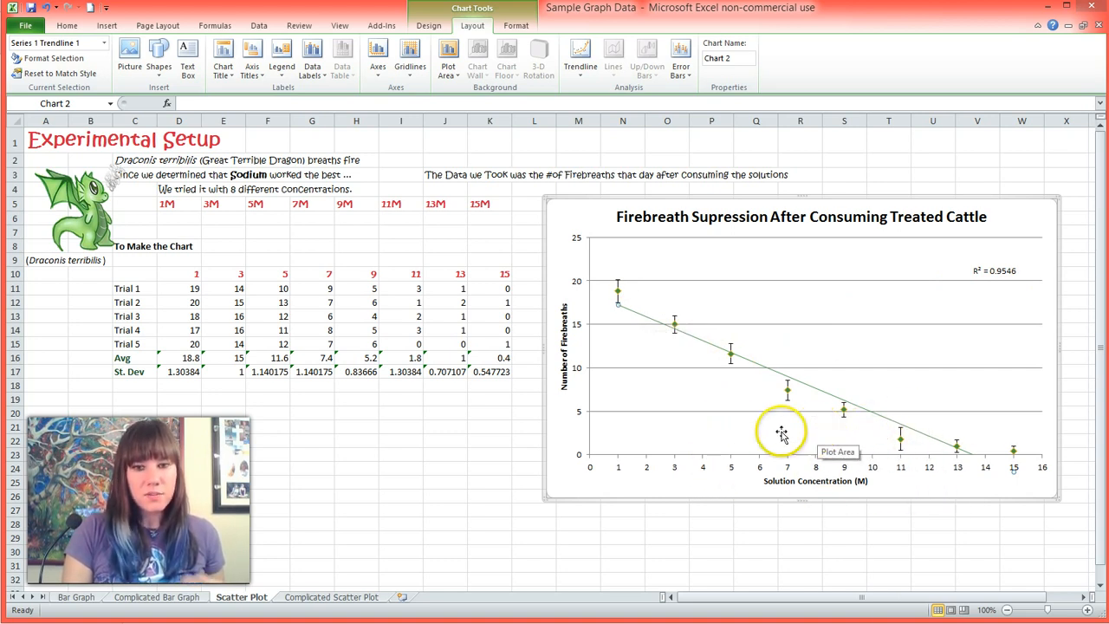